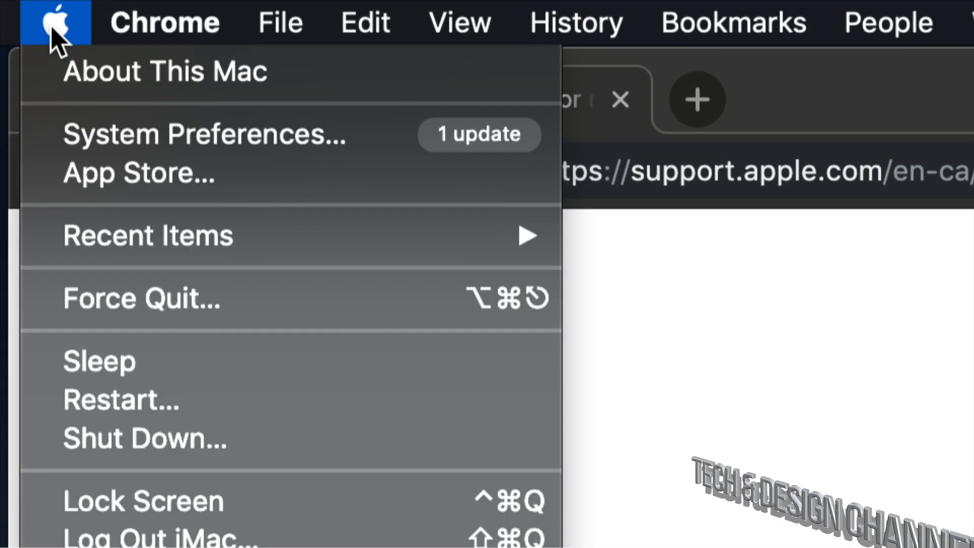
mouse_move(138, 173)
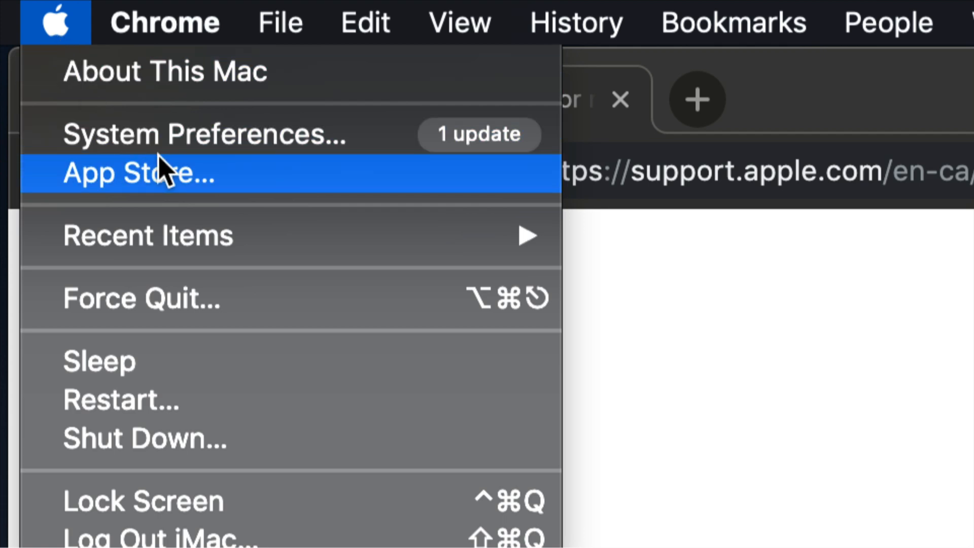
mouse_move(273, 135)
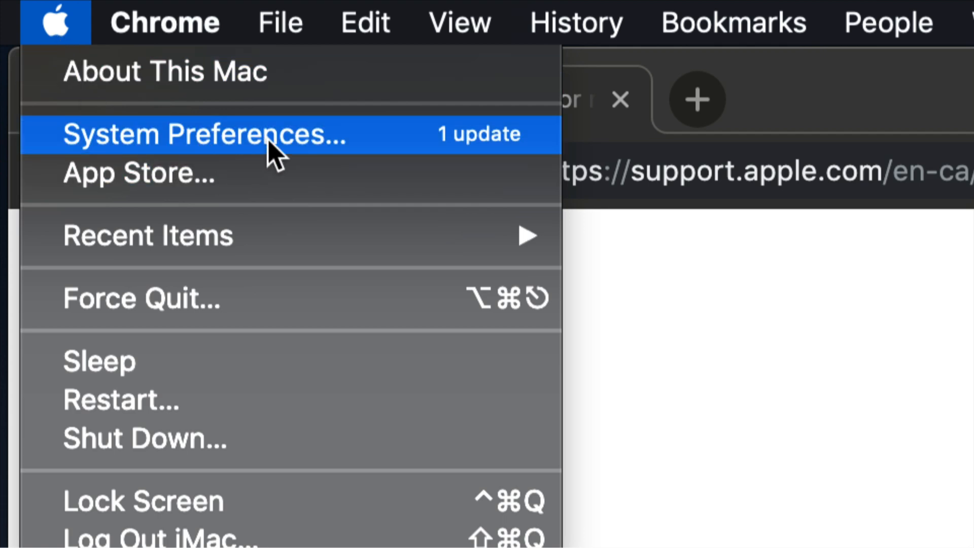
mouse_move(301, 155)
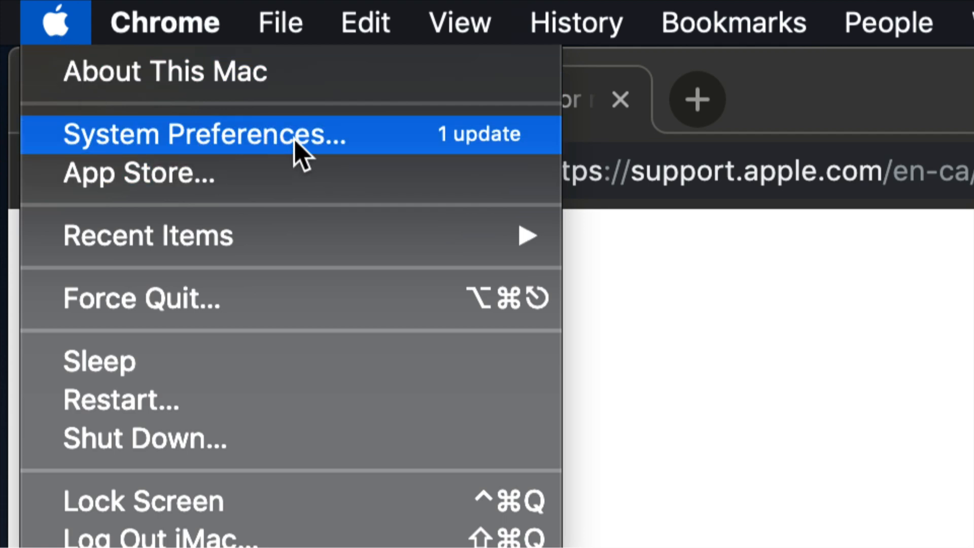
mouse_move(280, 187)
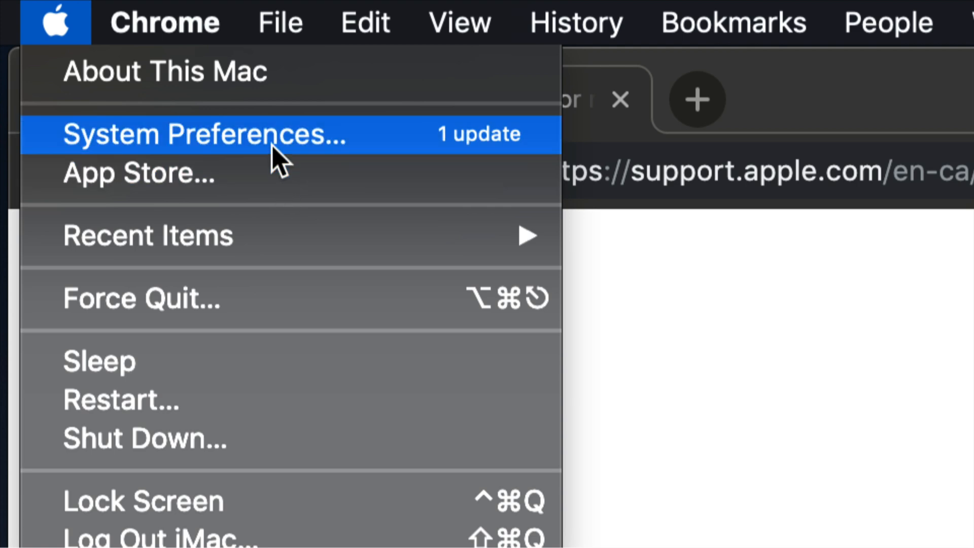
- Bring up the preferences overview with Software Update flagged for one pending update
left_click(205, 134)
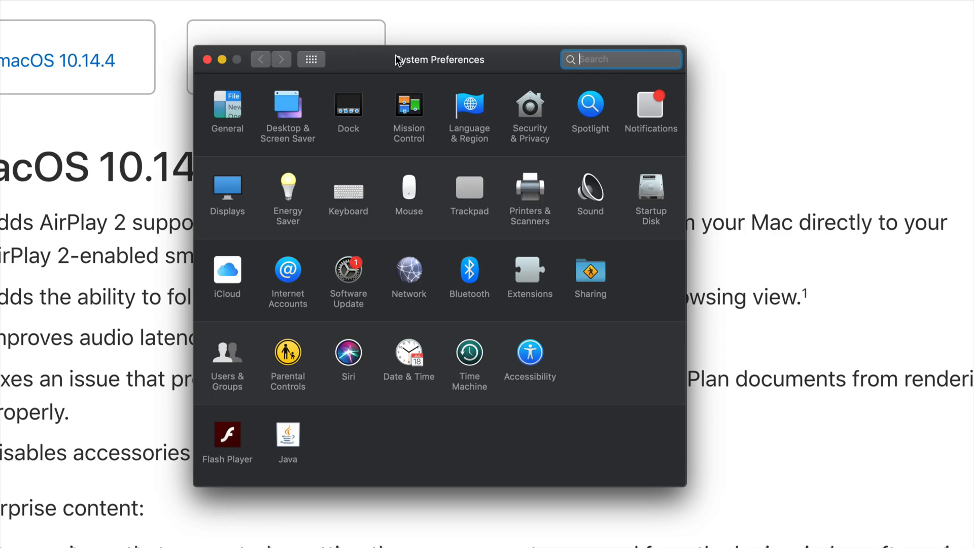
mouse_move(353, 280)
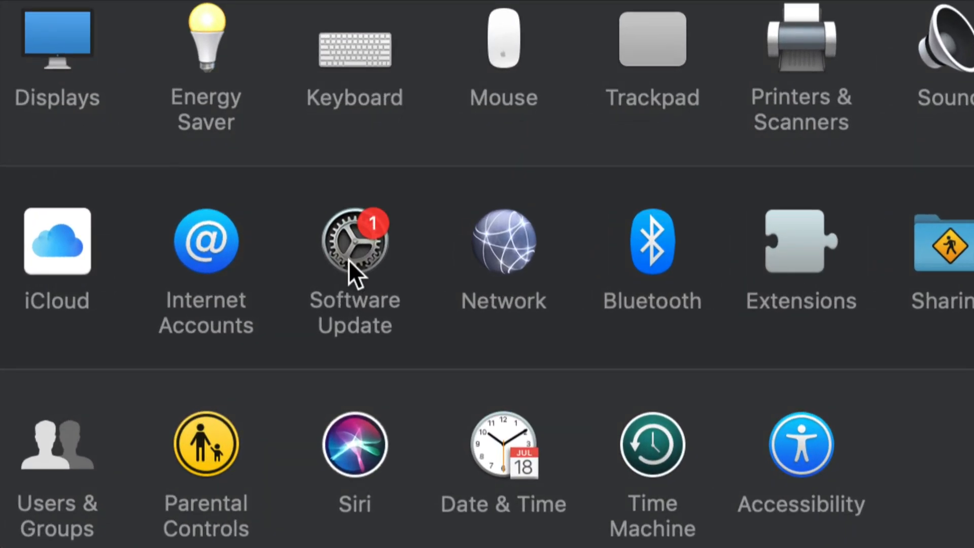
- Show the Software Update pane listing the macOS 10.14.5 and iTunes Device Support updates
left_click(354, 249)
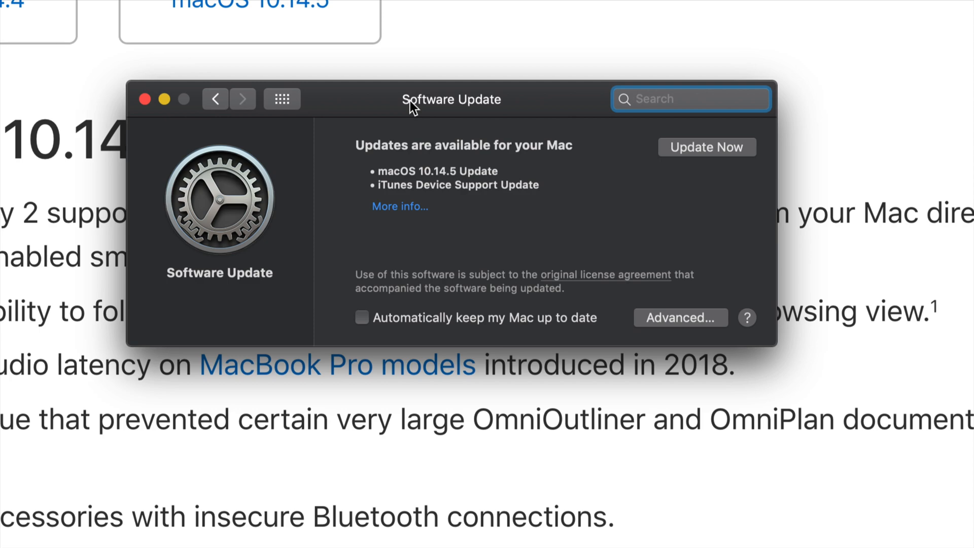
left_click(690, 99)
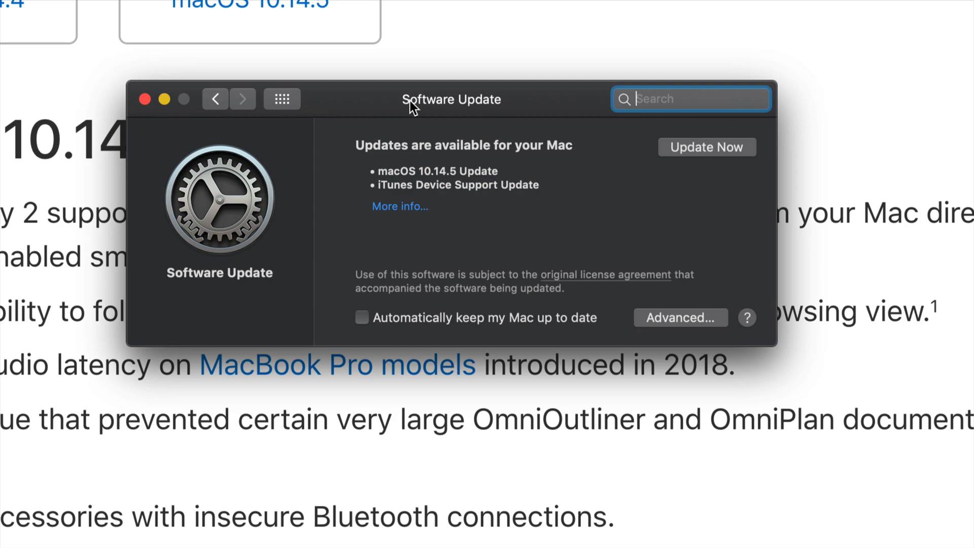
mouse_move(411, 212)
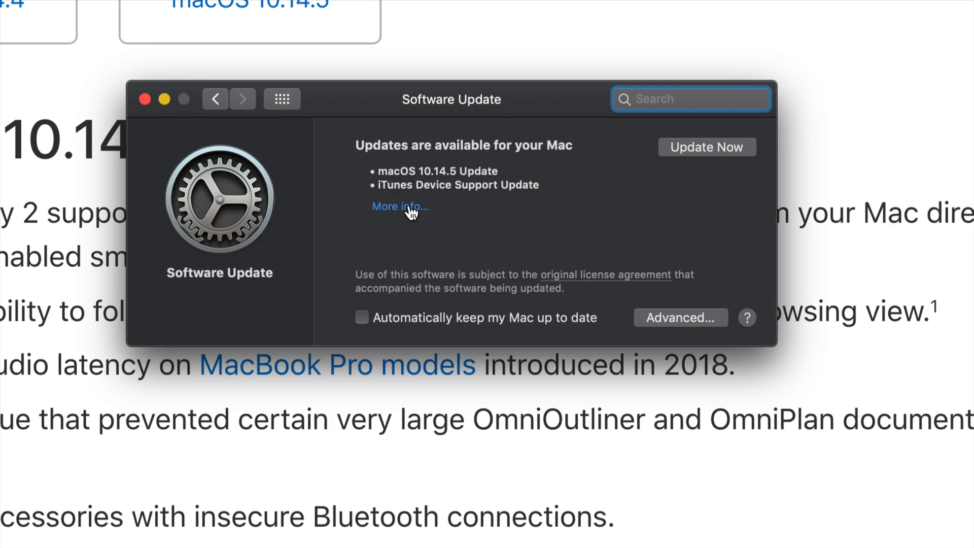
- Review the details: macOS 10.14.5 Update (2.48 GB, restart required) and iTunes Device Support (108.3 MB)
left_click(399, 206)
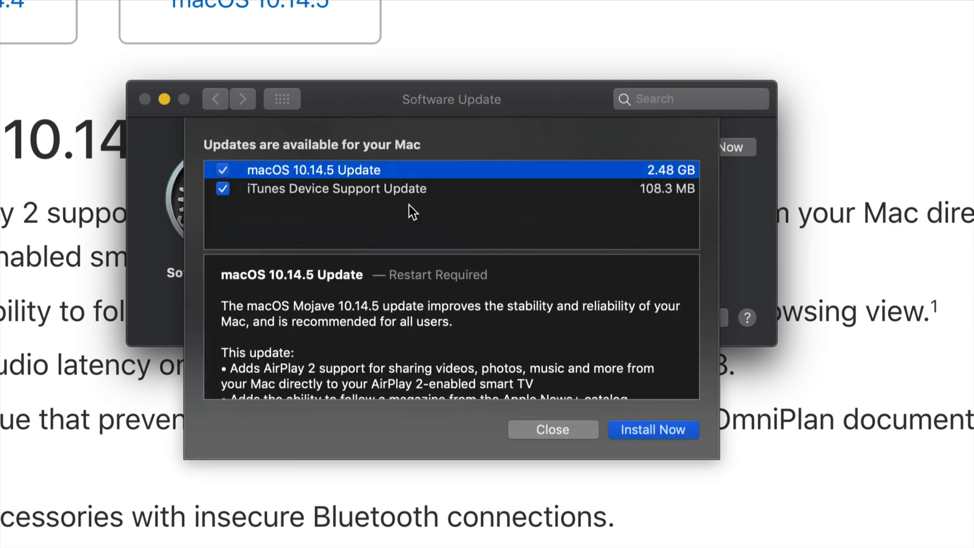
mouse_move(341, 196)
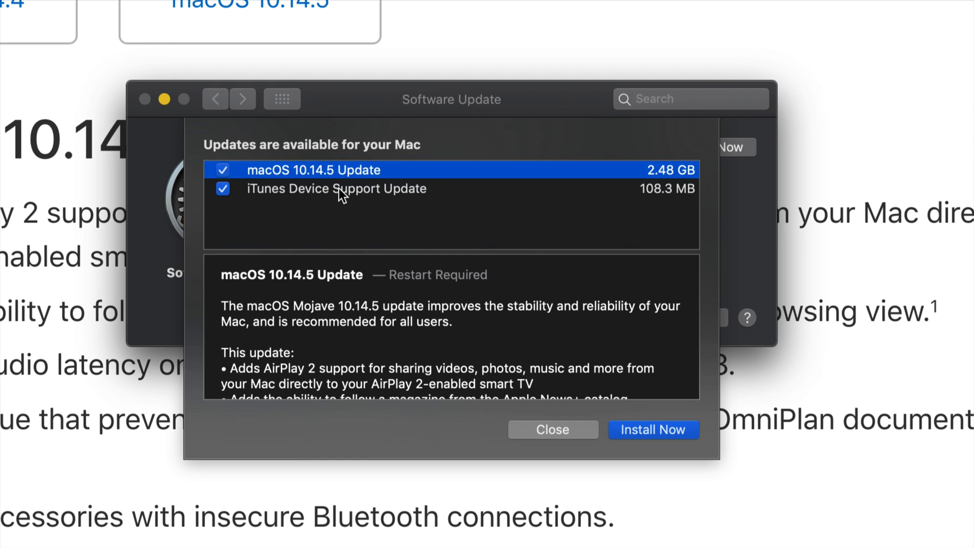
mouse_move(365, 186)
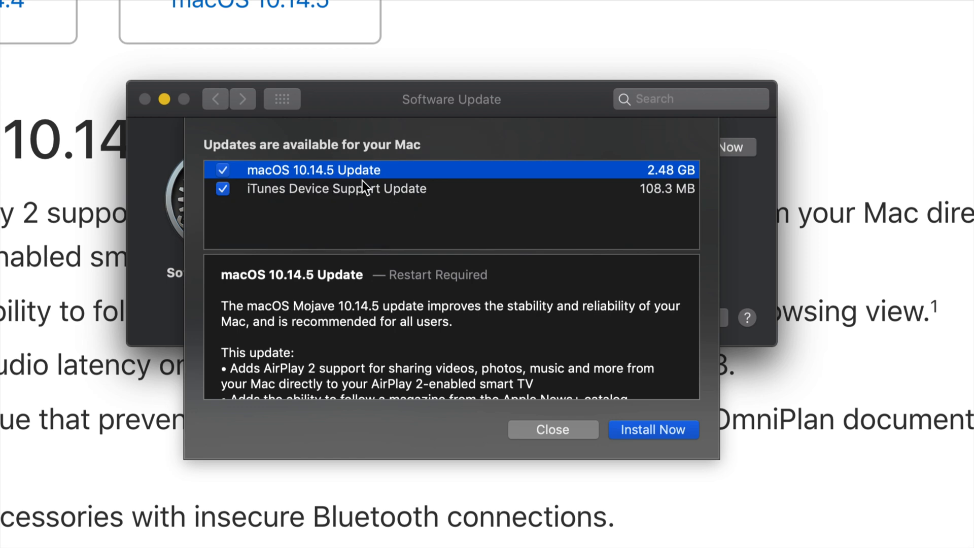
mouse_move(363, 204)
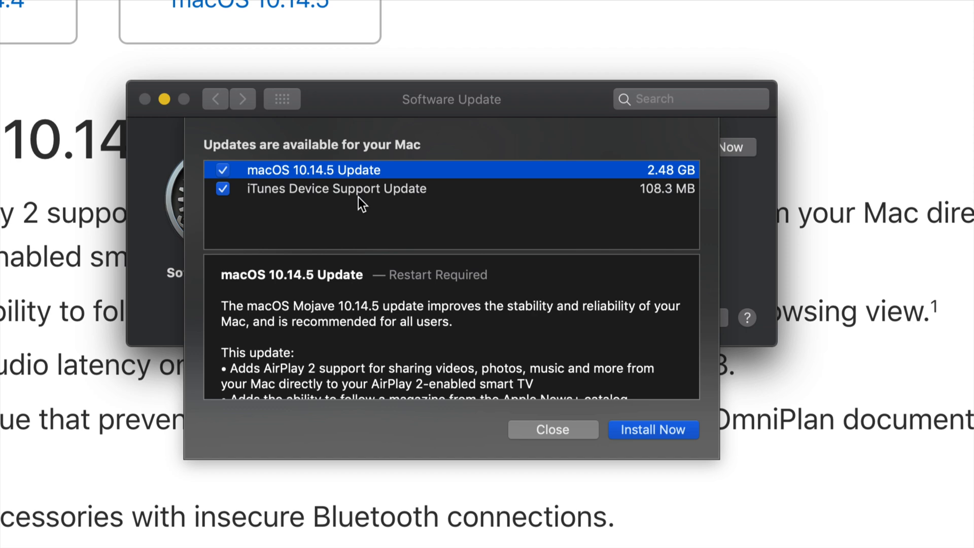
mouse_move(682, 436)
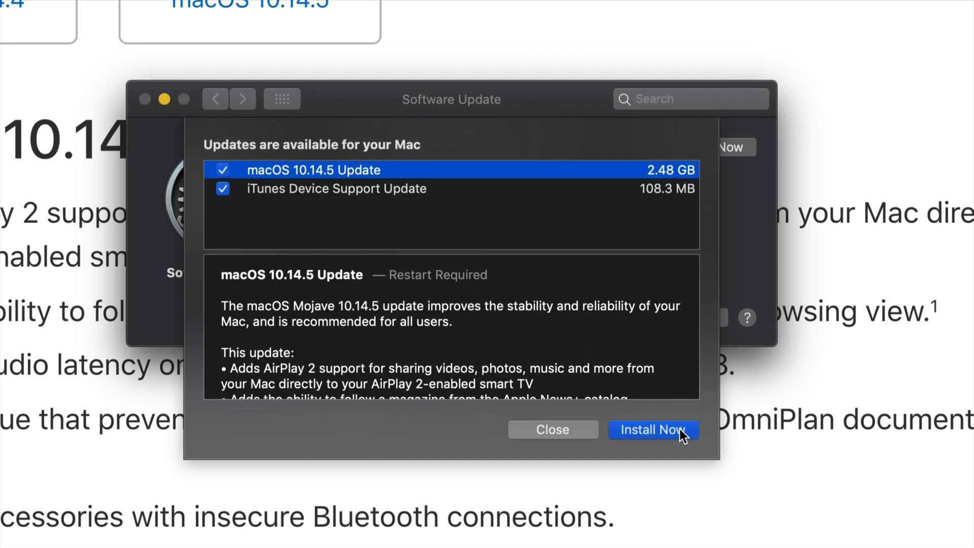
mouse_move(671, 438)
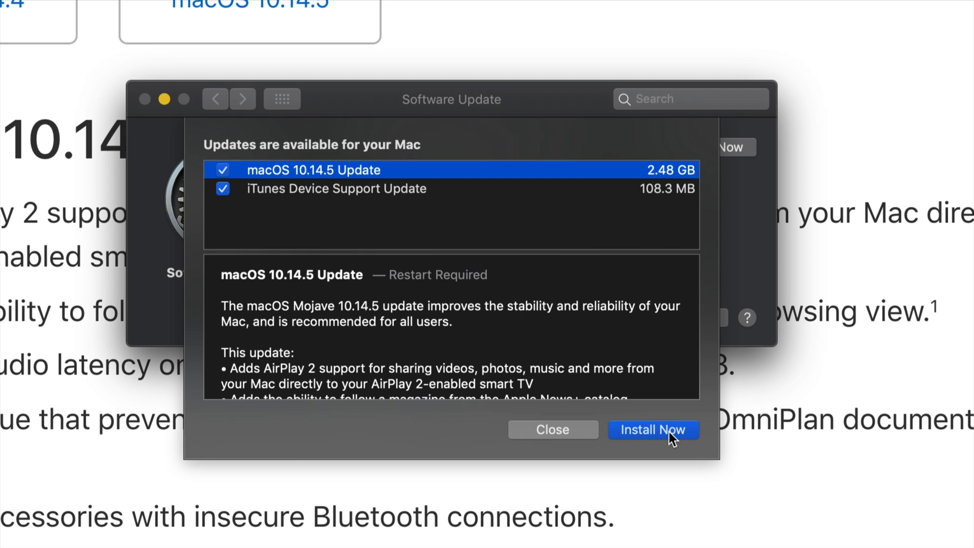
scroll("down", 3)
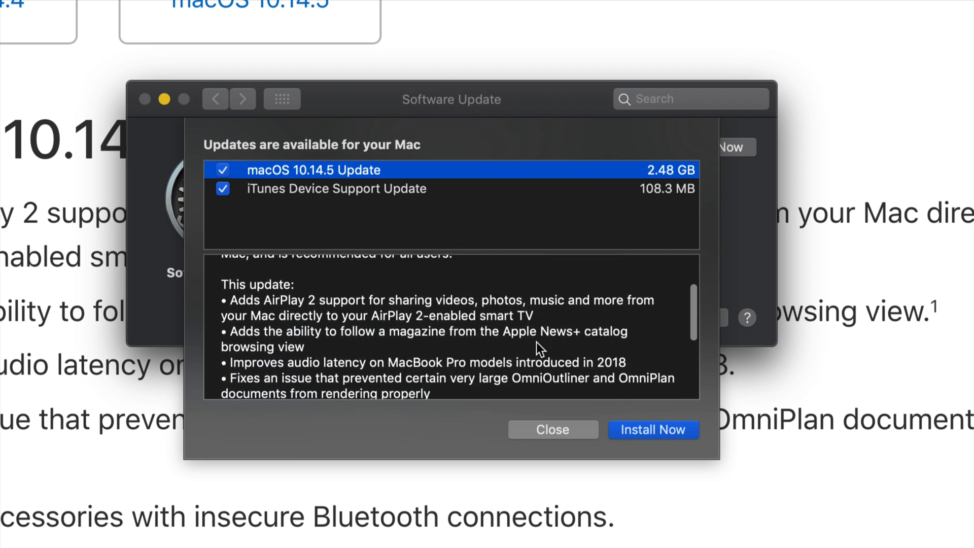
scroll("up", 3)
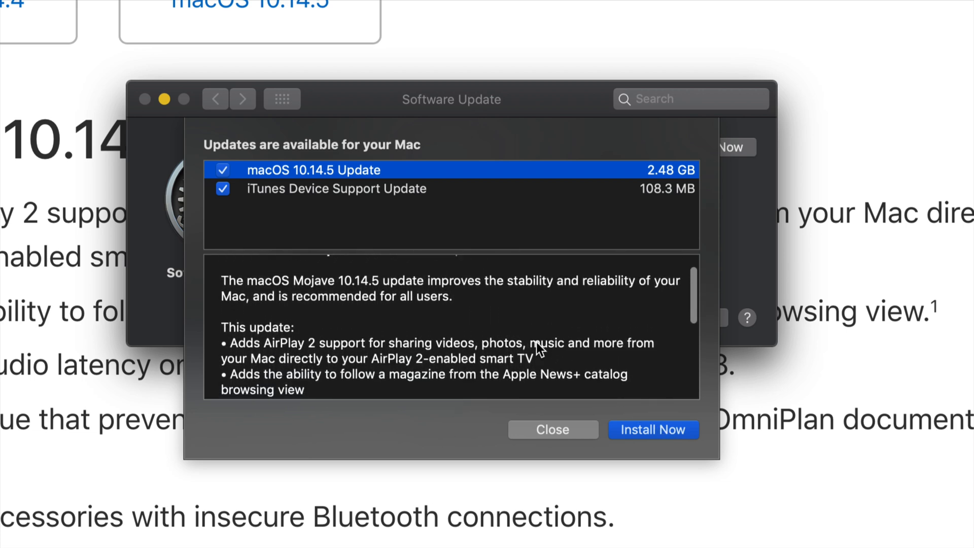
scroll("down", 3)
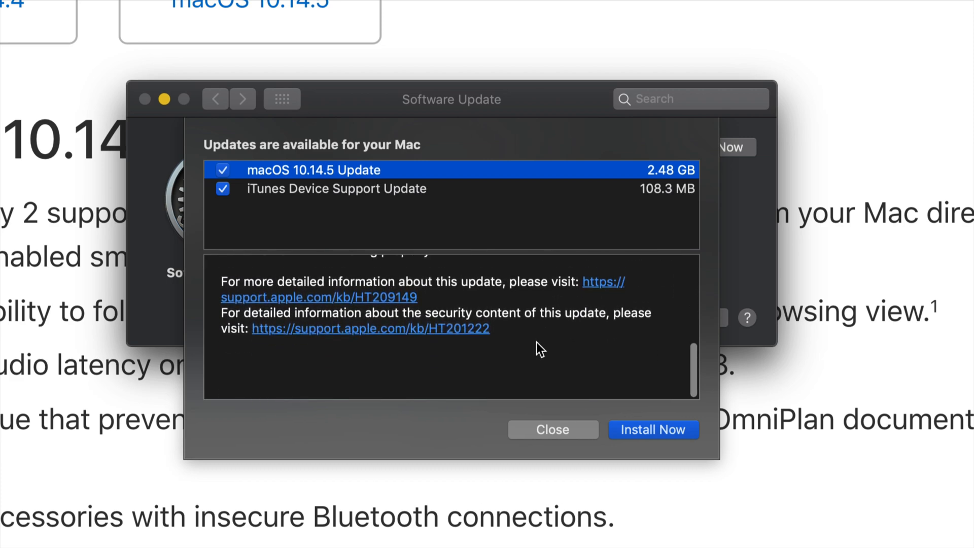
scroll("up", 3)
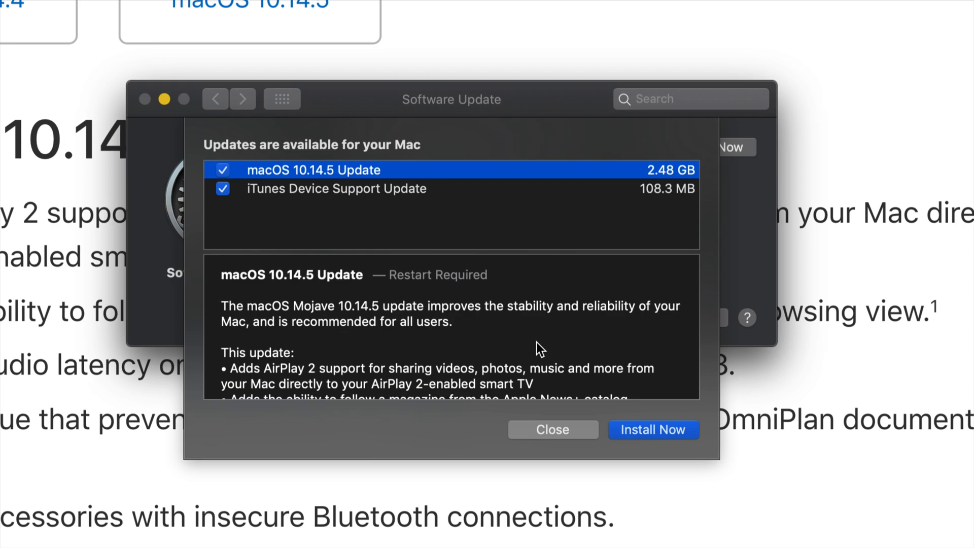
mouse_move(571, 435)
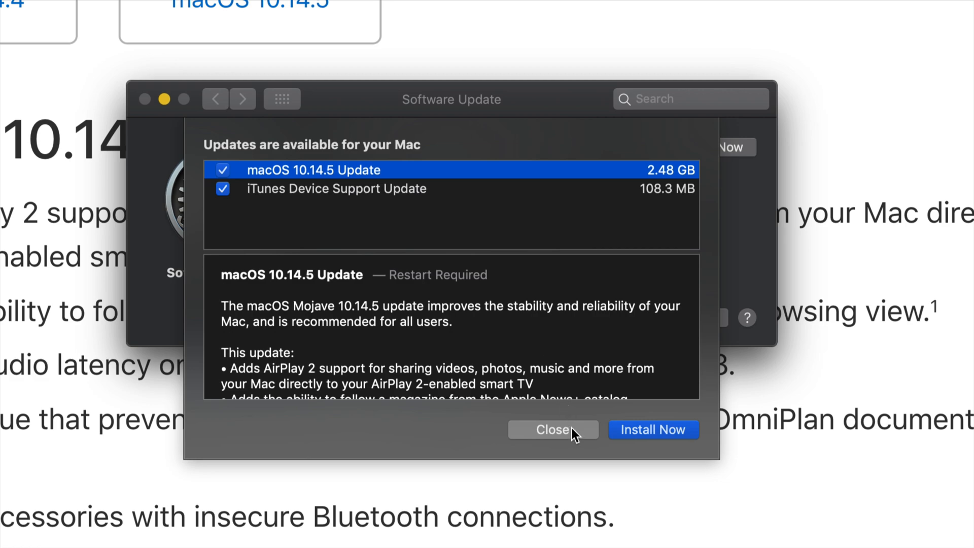
- Dismiss the update details sheet, returning to the Software Update pane
left_click(551, 429)
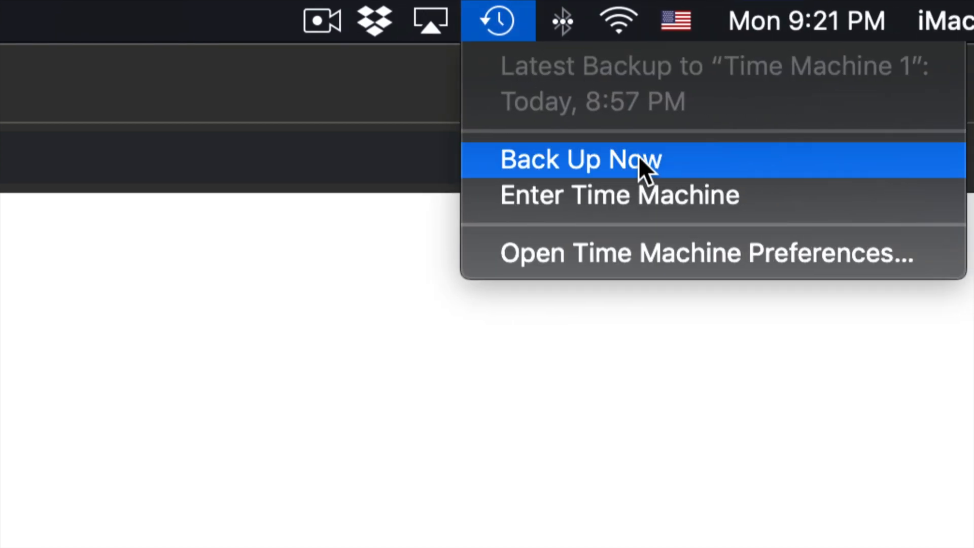
mouse_move(351, 236)
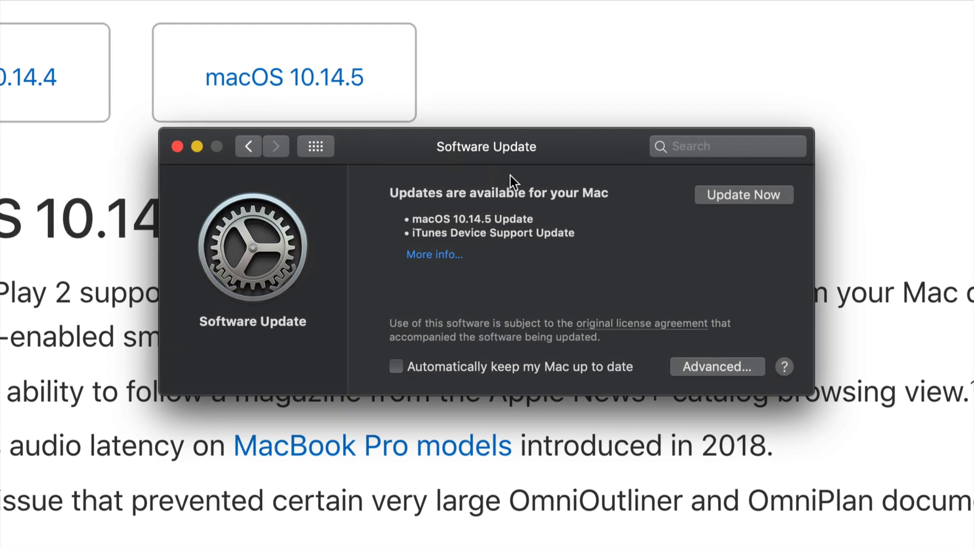
- Choose Update Now and Download & Restart so both updates download and install after restart
left_click(744, 195)
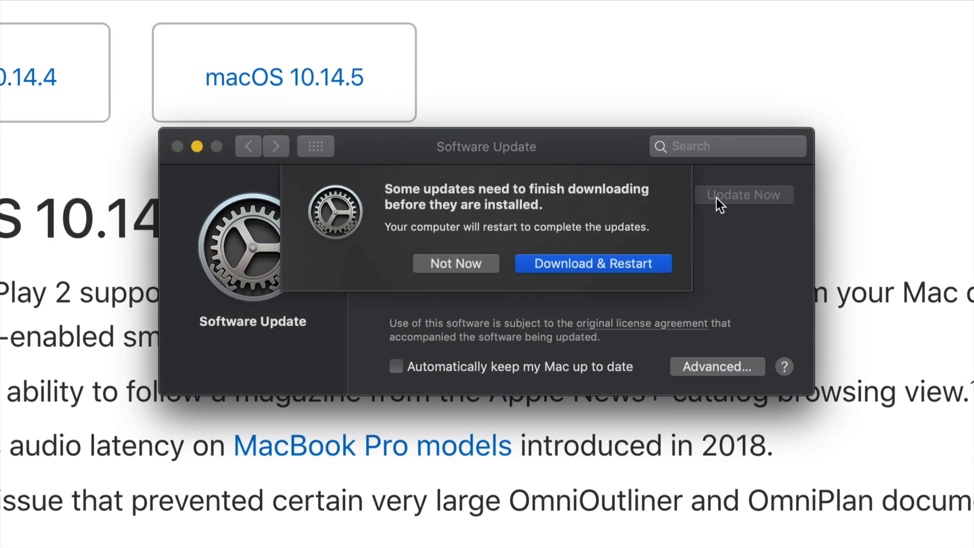
left_click(592, 264)
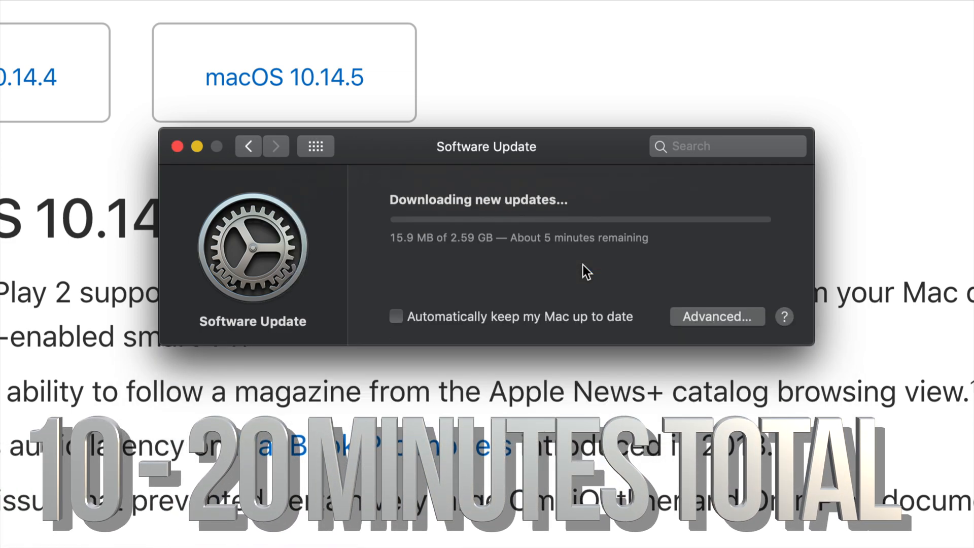